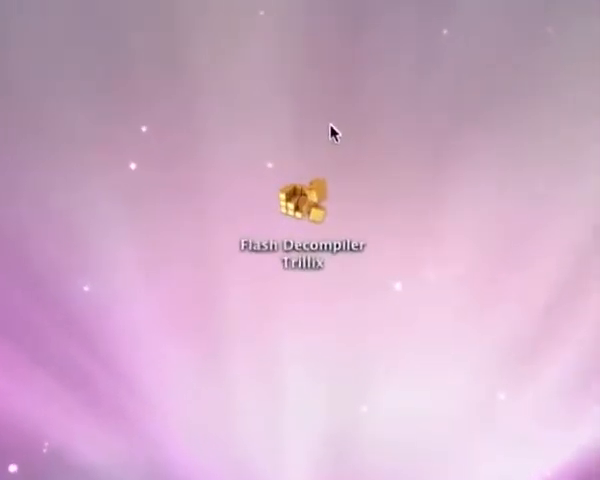
- Launch Flash Decompiler Trillix from its Finder icon
click(305, 200)
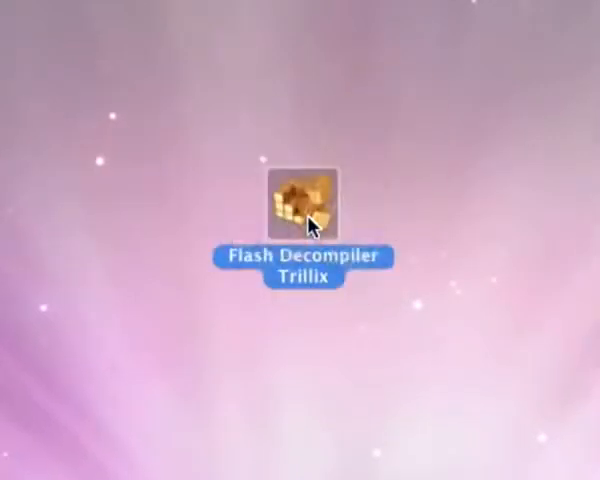
double_click(303, 197)
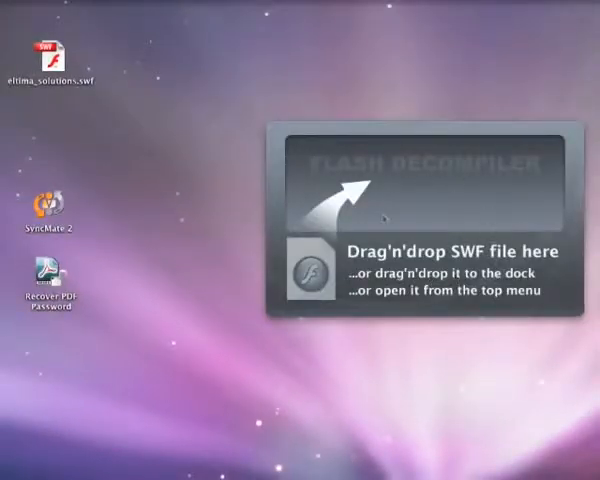
- Load eltima_solutions.swf, expand Images, preview Image 30, and bring up the extract options
click(52, 50)
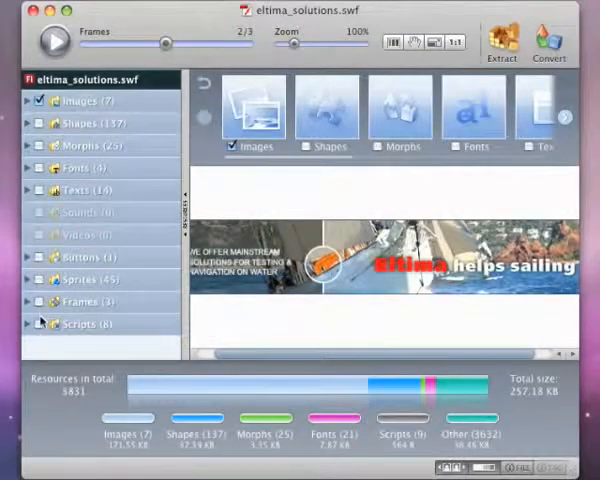
click(30, 100)
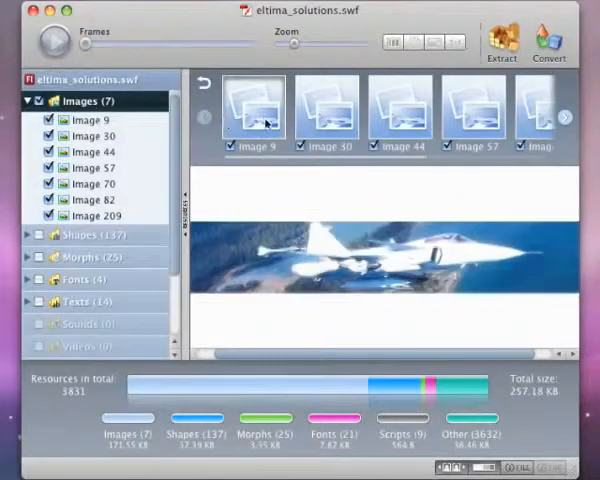
click(325, 110)
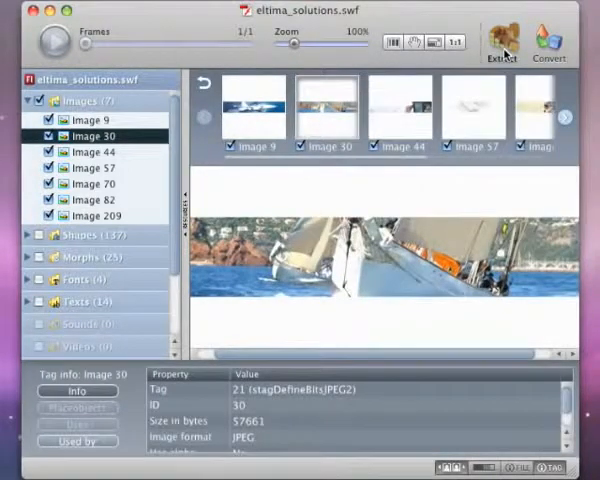
click(502, 45)
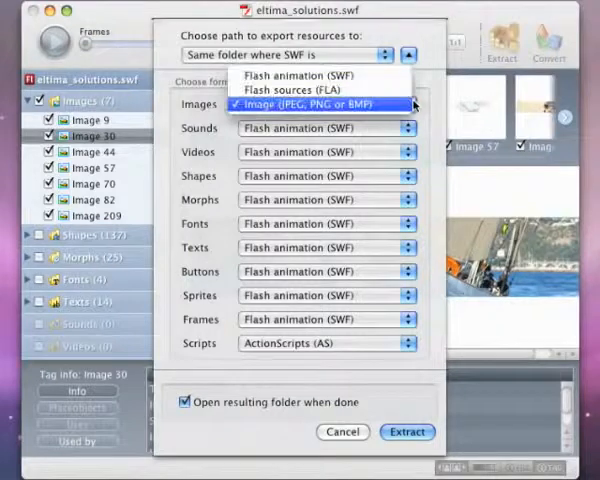
- Extract images in JPEG/PNG/BMP format, then view Image 30.jpg in the Finder Images folder
click(325, 103)
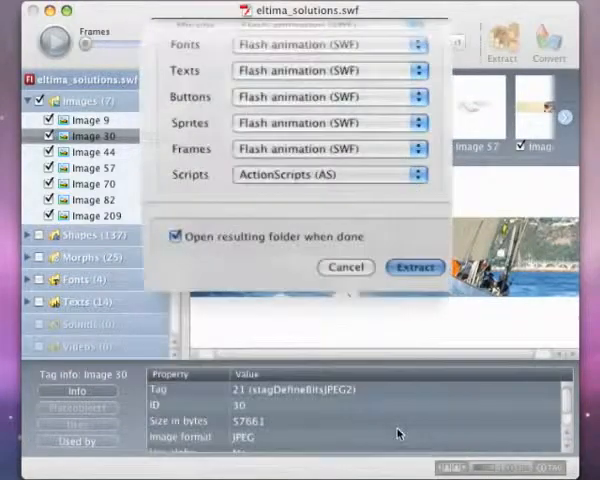
click(414, 267)
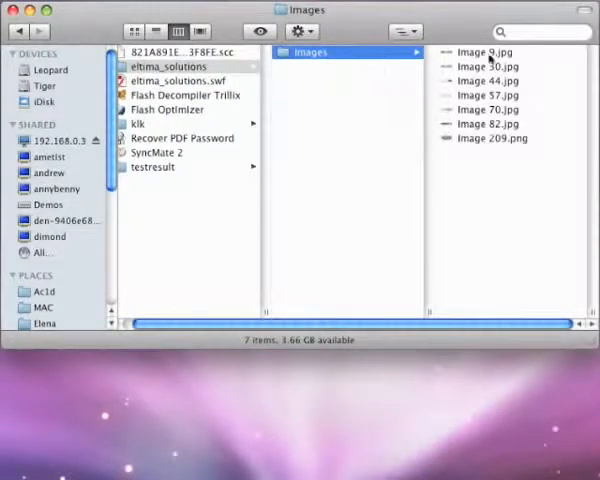
click(325, 66)
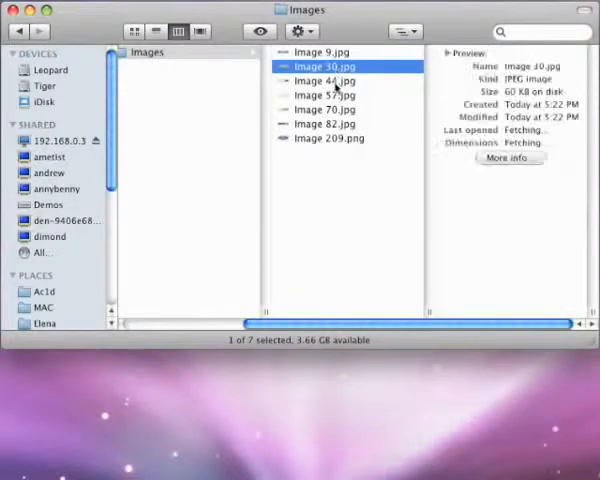